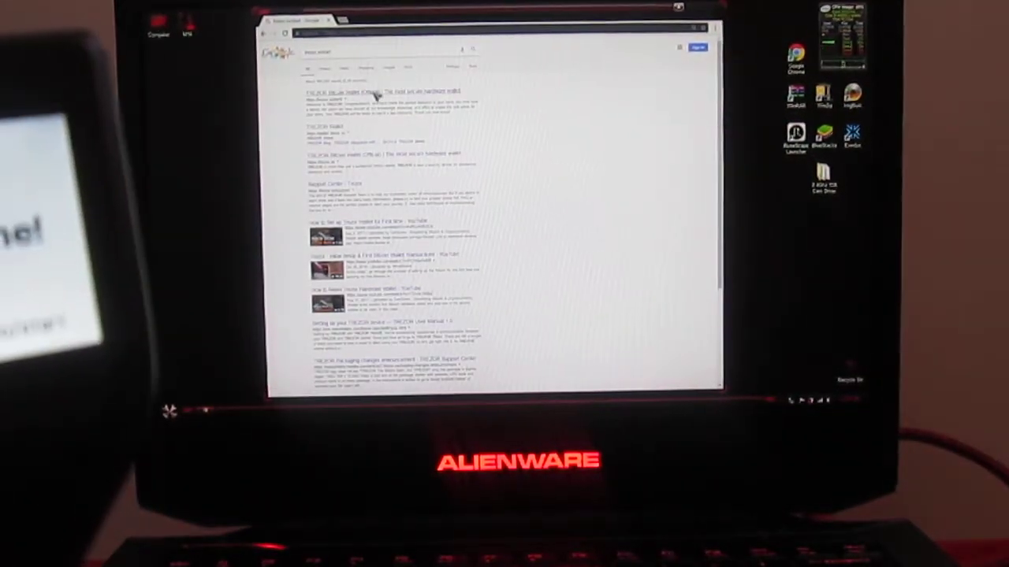
# - Open the TREZOR wallet search result and choose TREZOR Model T to continue setup
pyautogui.click(354, 92)
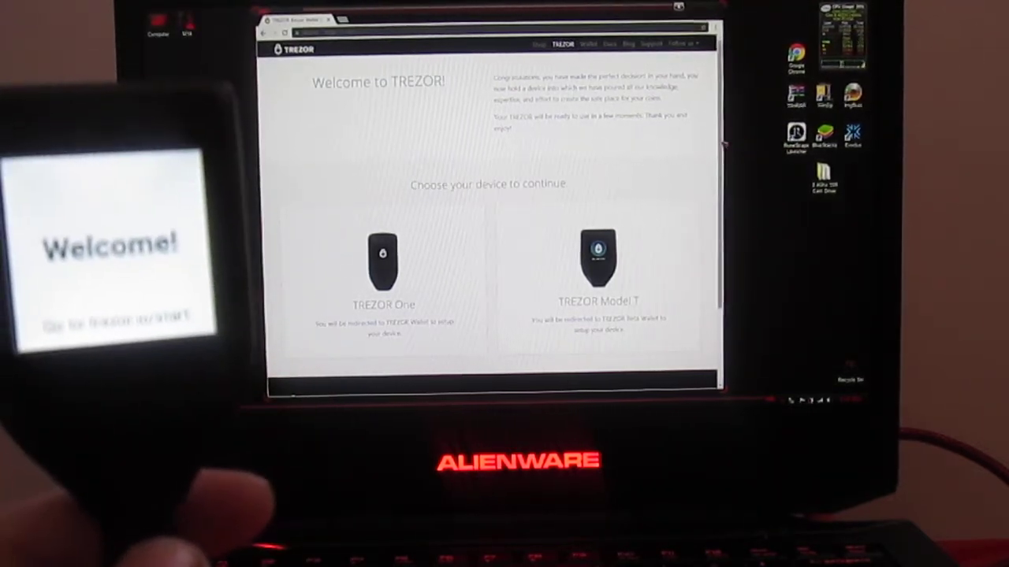
pyautogui.scroll(-3)
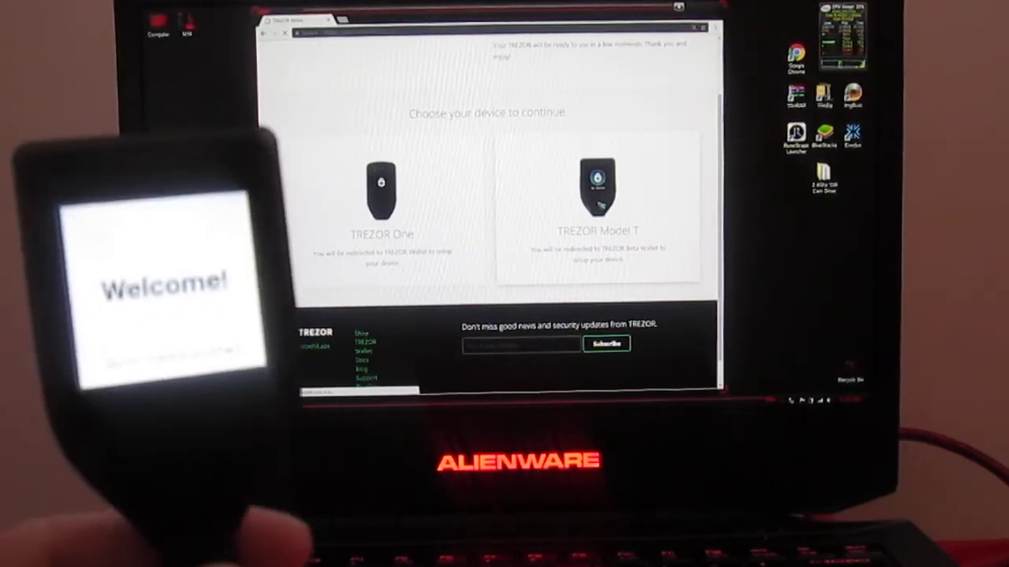
pyautogui.click(599, 197)
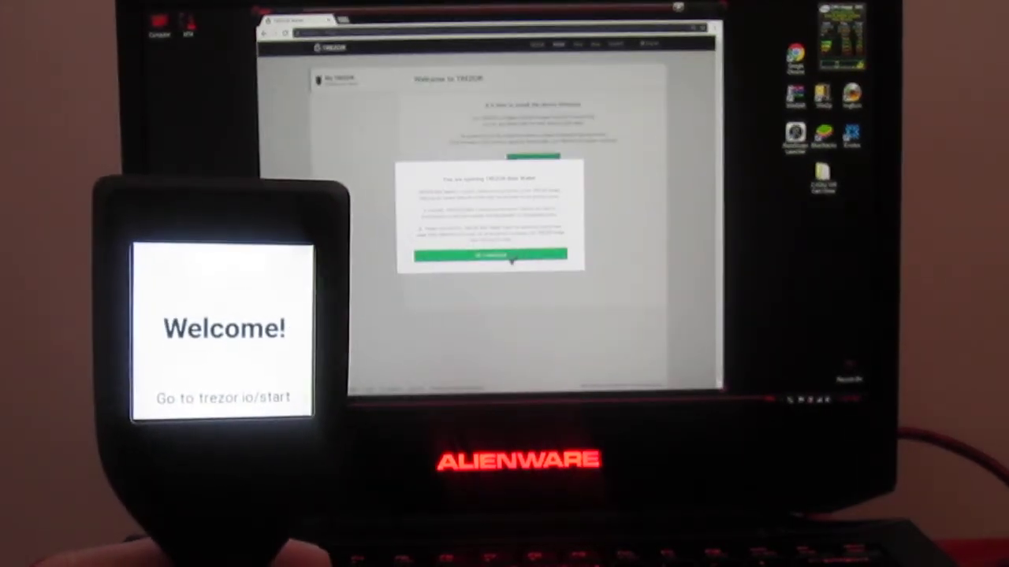
# - Acknowledge the beta wallet notice with Continue, then start the firmware installation
pyautogui.click(489, 255)
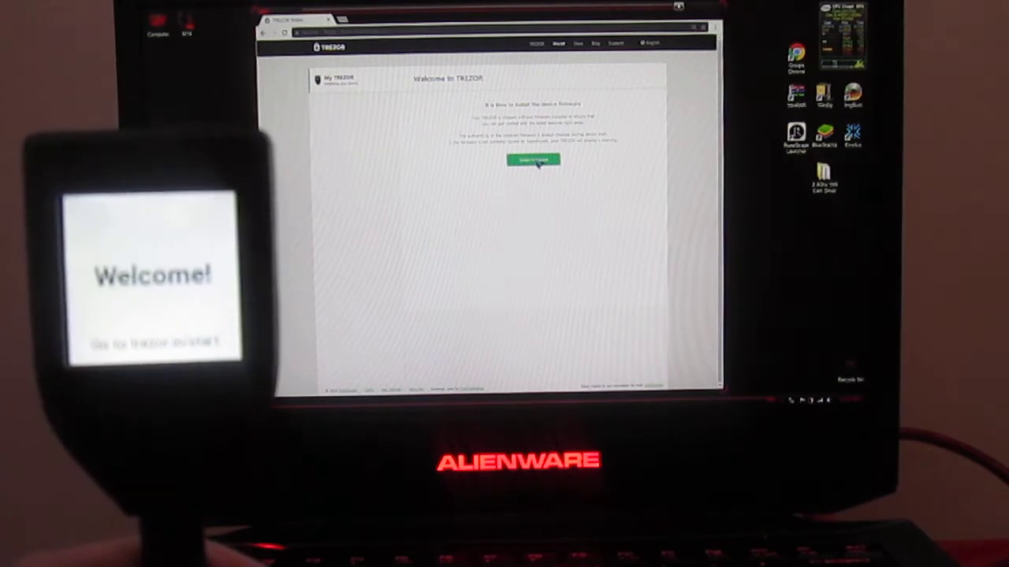
pyautogui.click(532, 161)
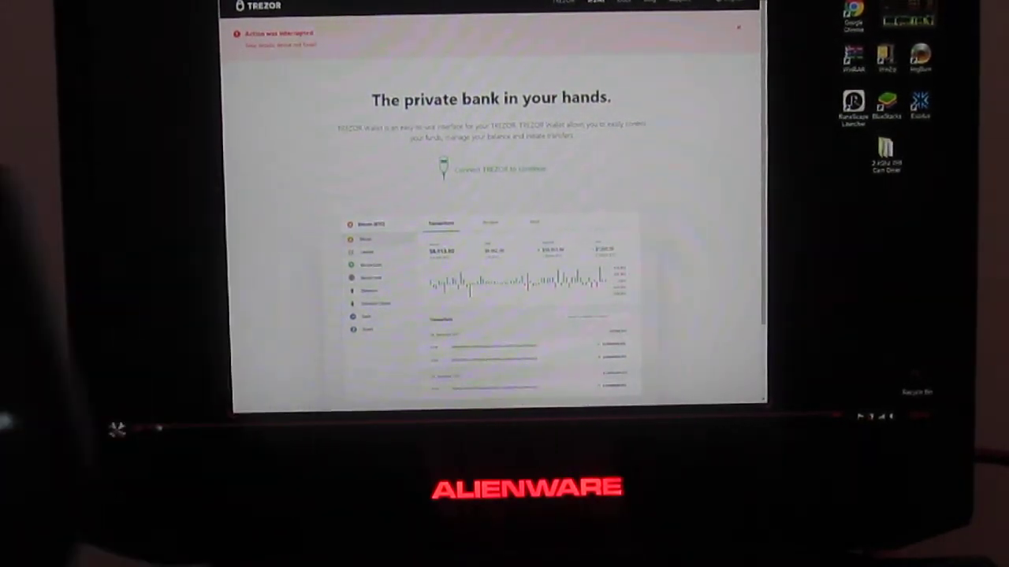
# - Open the TREZOR Management app from the interrupted wallet page
pyautogui.click(729, 4)
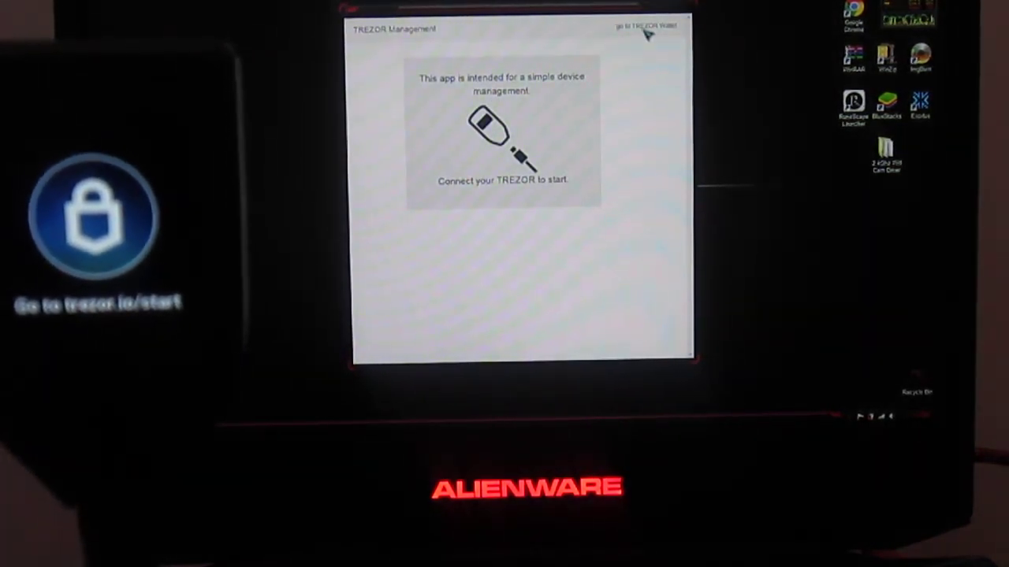
pyautogui.click(646, 26)
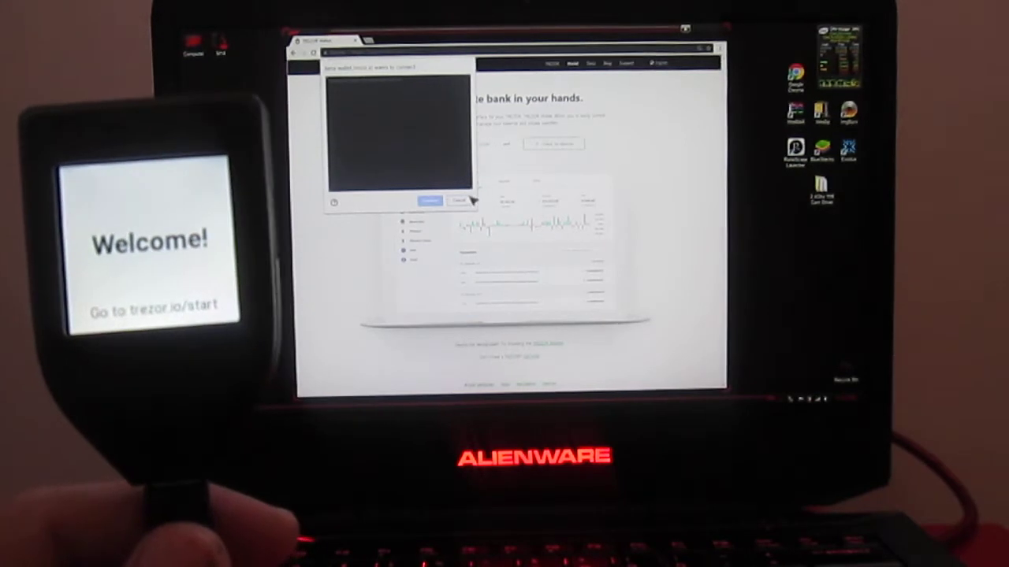
# - Cancel Chrome's 'wants to connect' device chooser pop-up
pyautogui.click(459, 200)
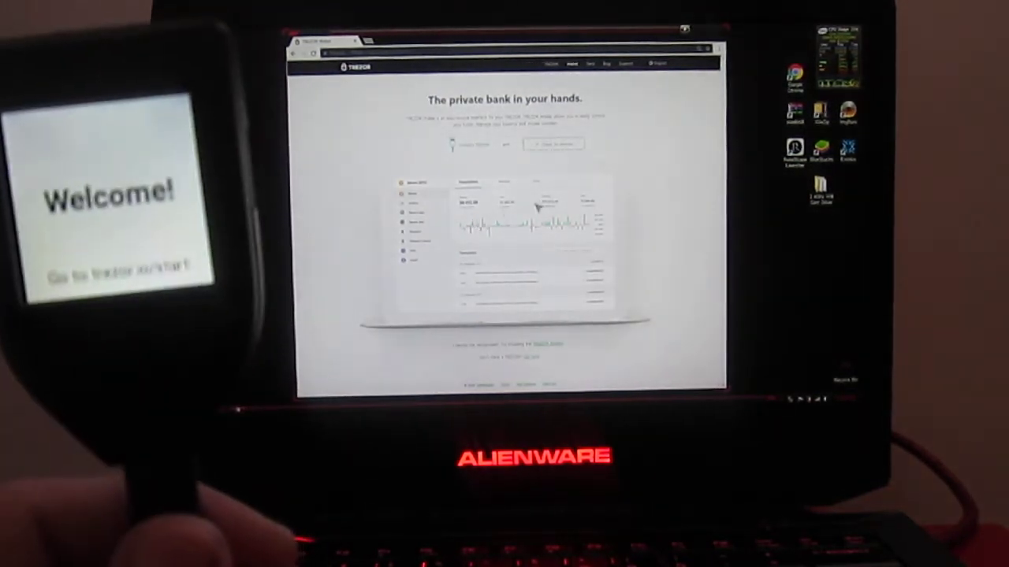